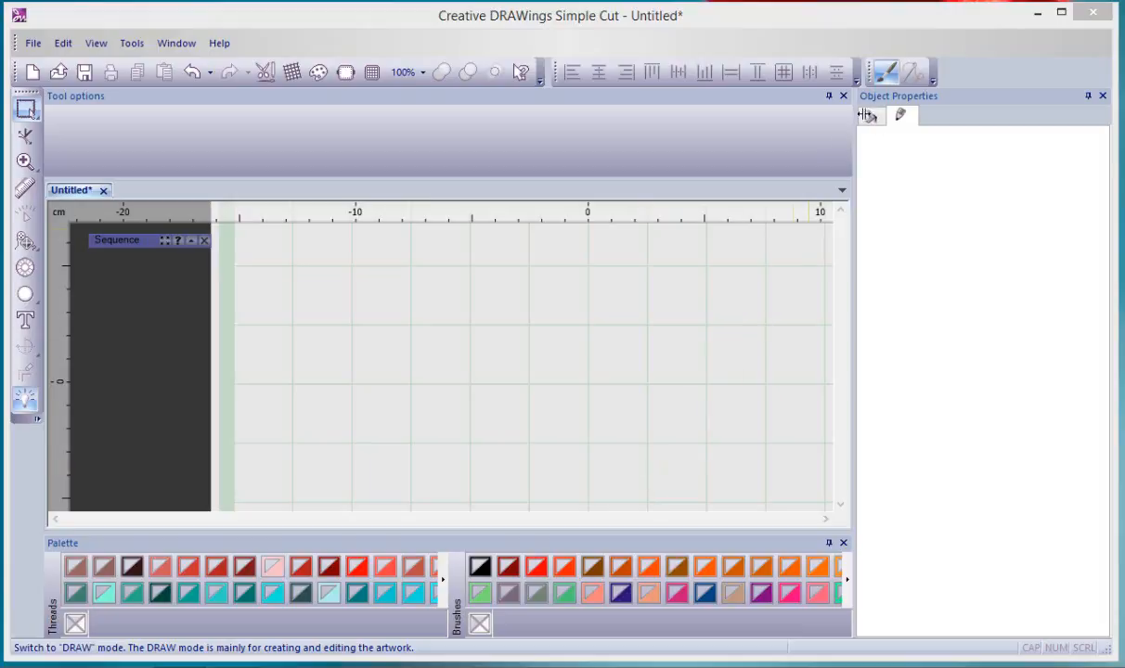
mouse_move(907, 72)
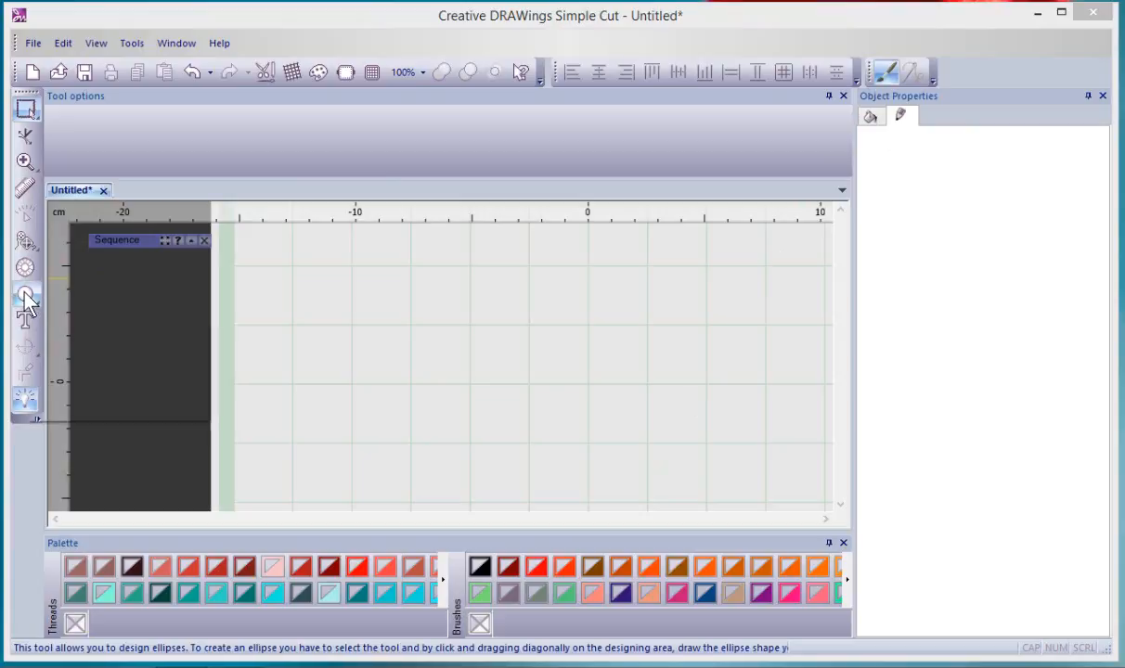
Draw a centred ellipse with a red Satin serial outline of width 3 and a Net fill.
left_click_drag(394, 297, 529, 357)
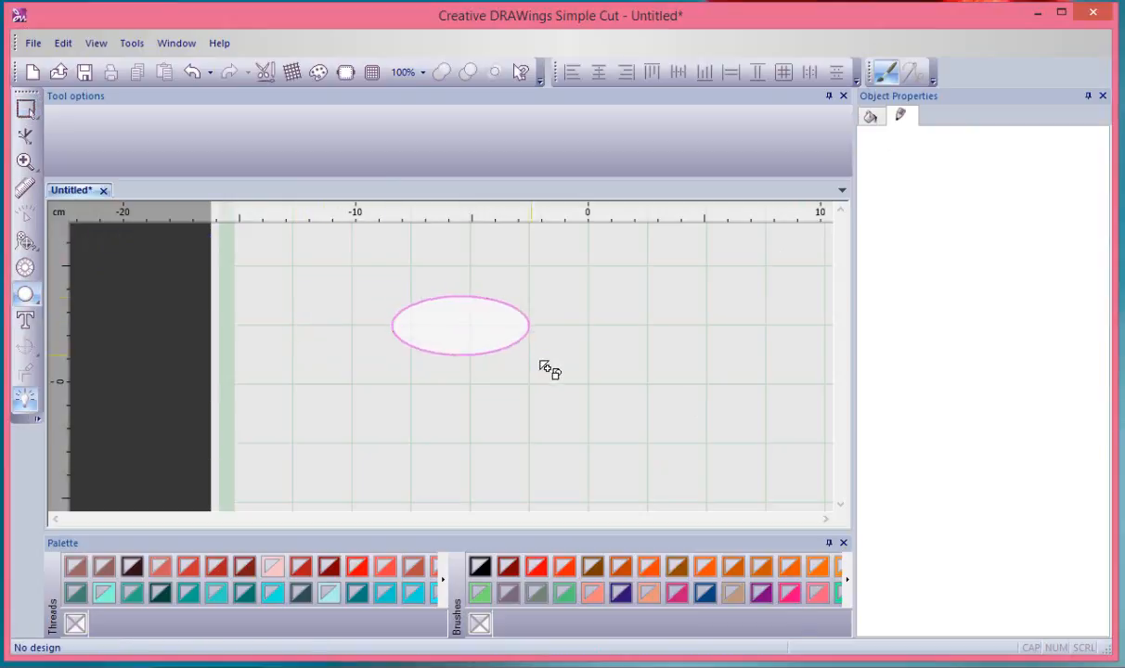
left_click(458, 327)
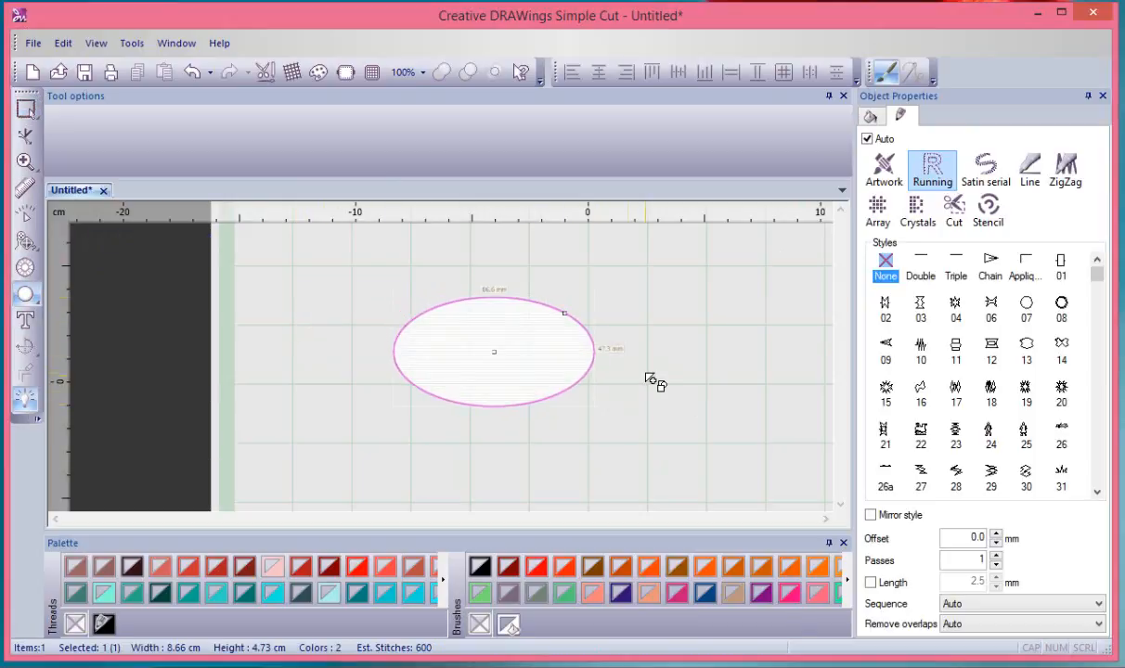
left_click(986, 171)
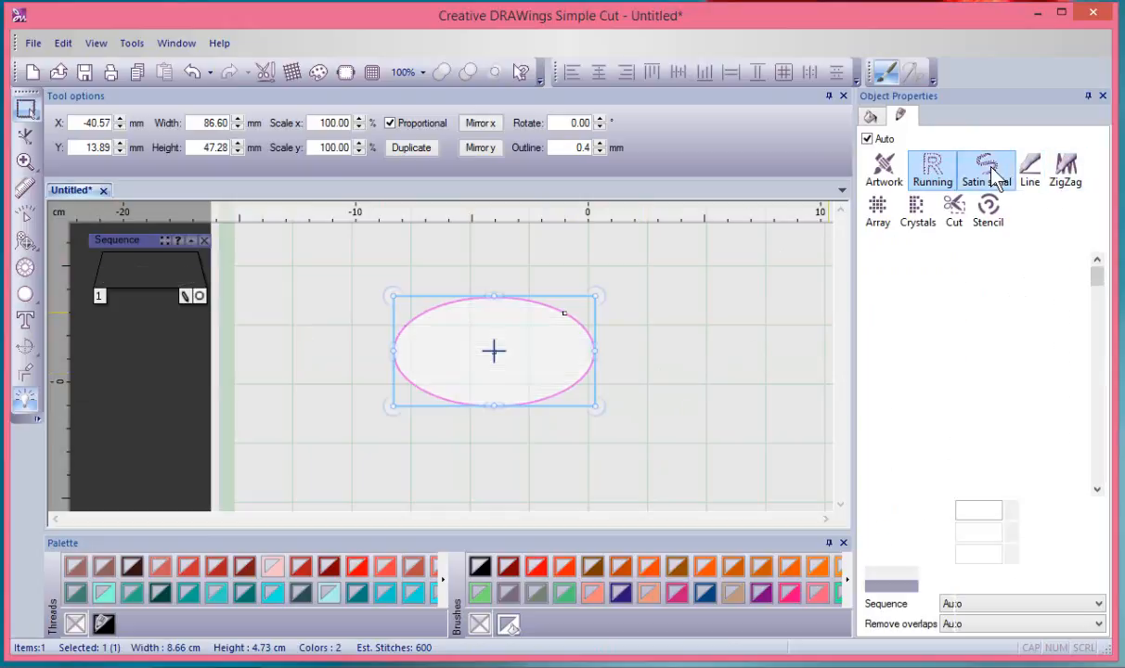
left_click(985, 171)
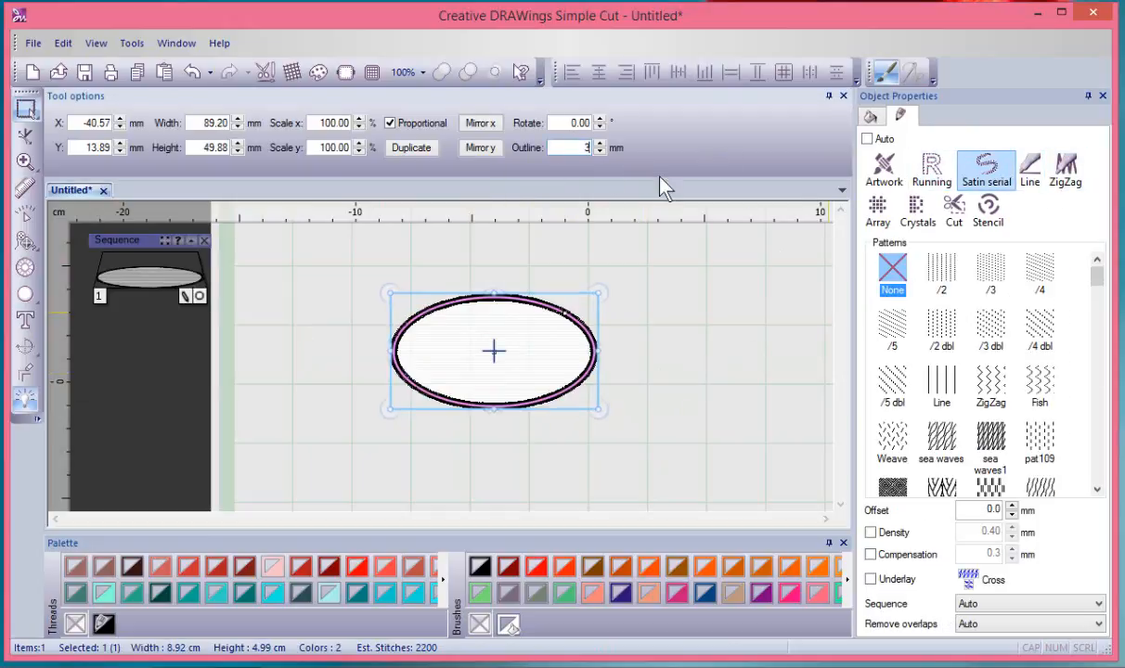
left_click(356, 566)
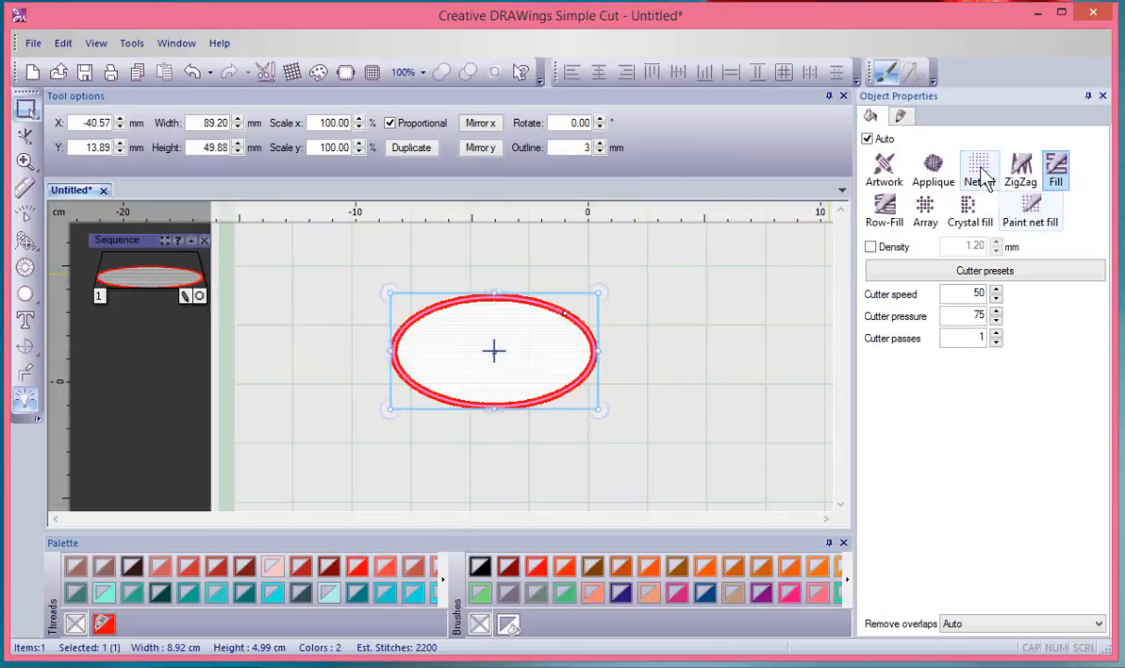
left_click(978, 171)
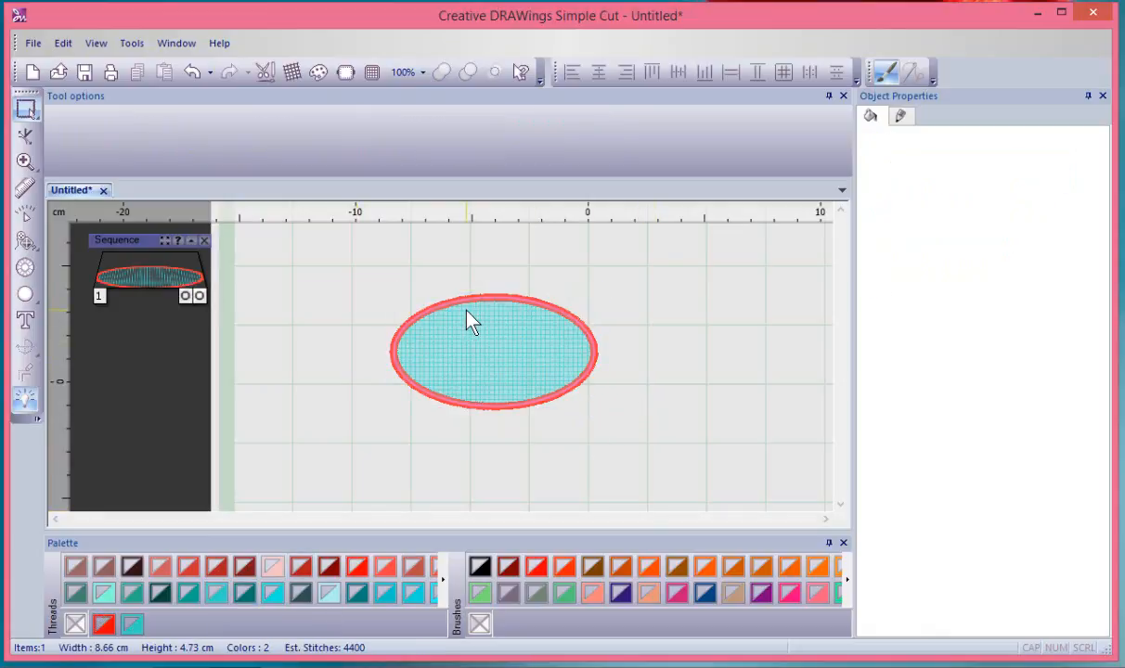
mouse_move(883, 72)
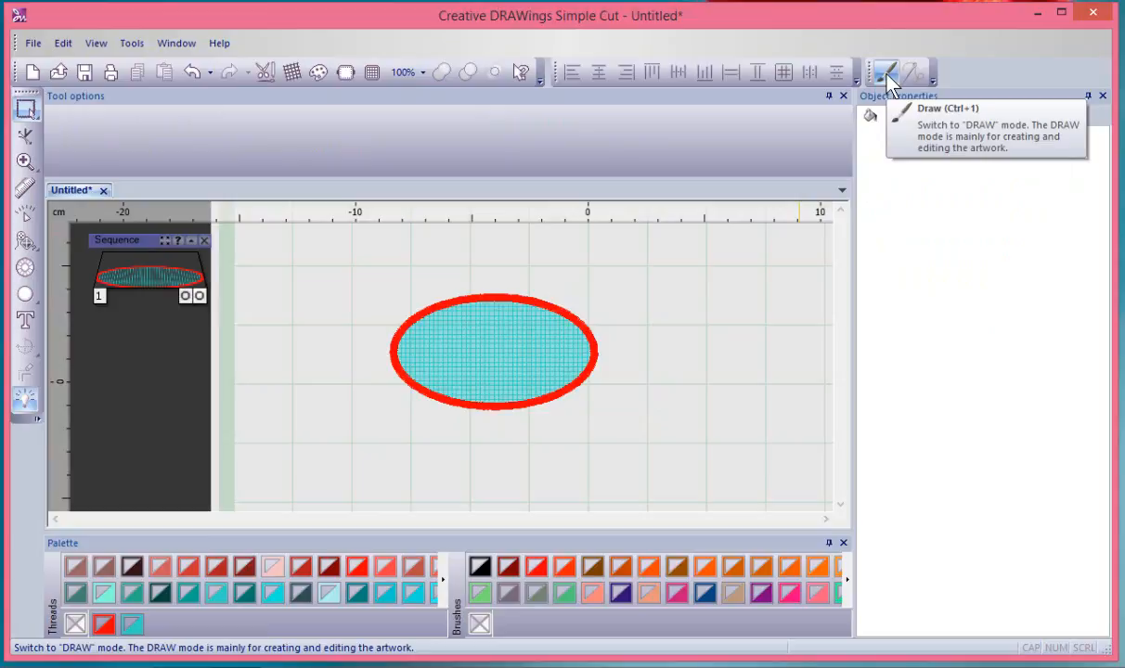
mouse_move(891, 89)
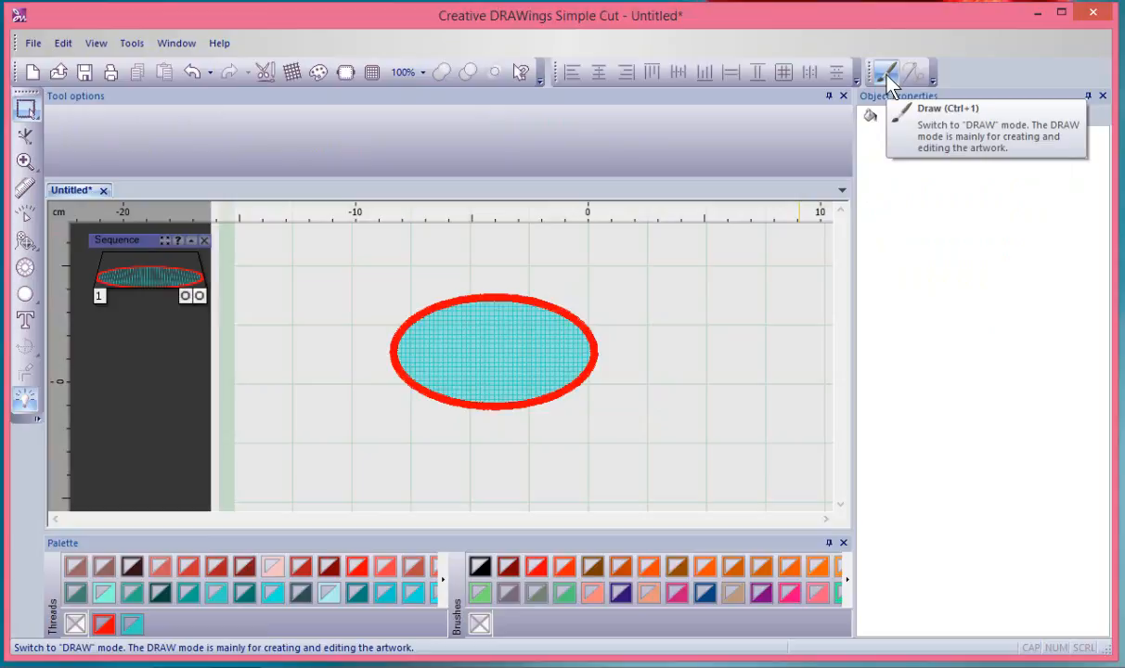
mouse_move(913, 72)
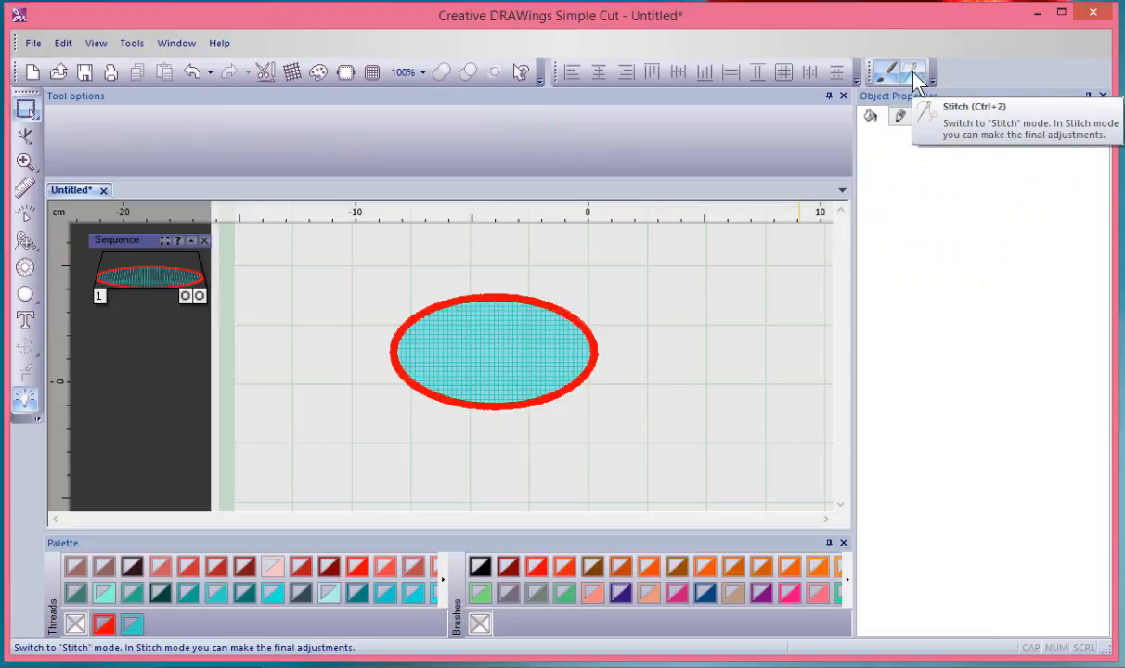
Switch the ellipse to stitch mode, zoom in, and enable View > 3D Preview.
left_click(911, 72)
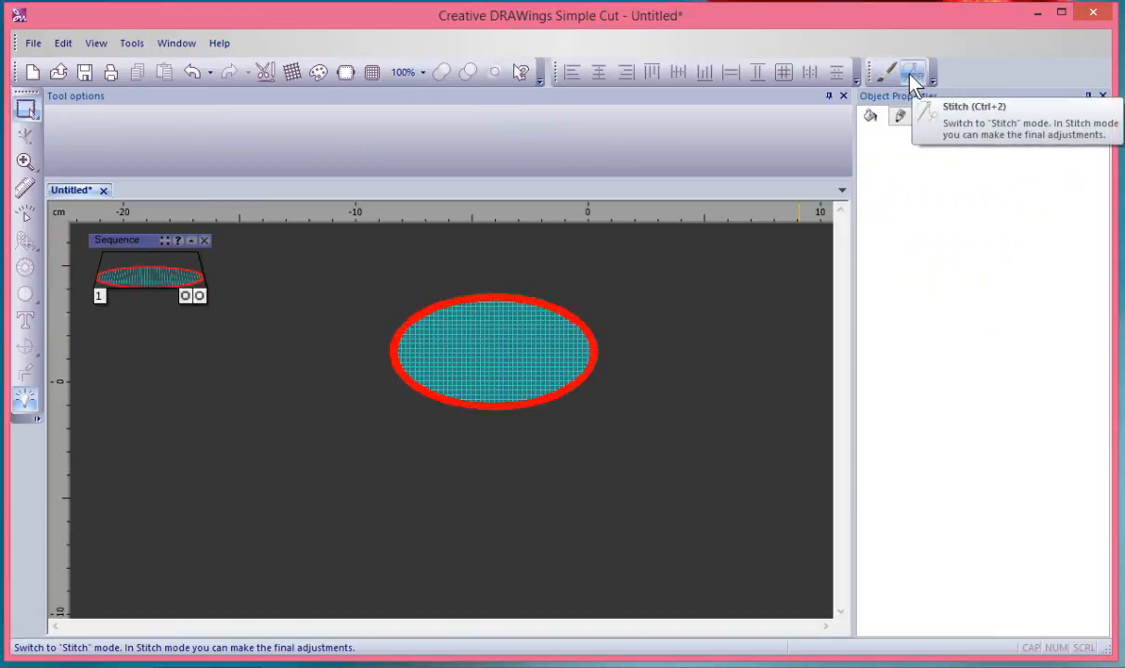
left_click(889, 70)
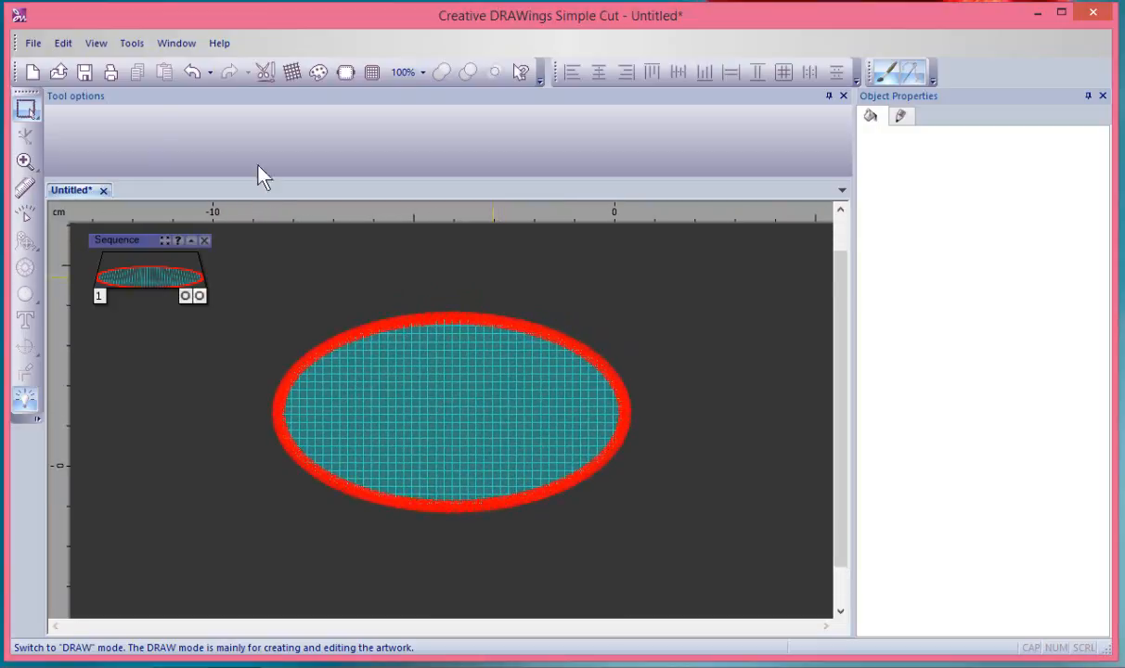
left_click(96, 42)
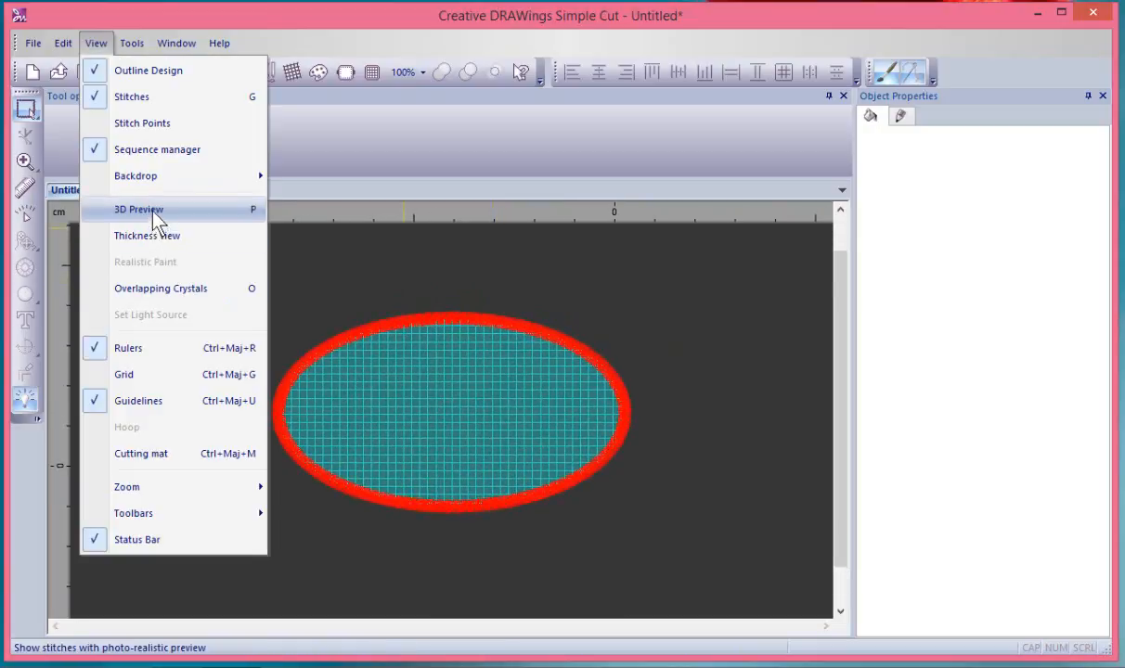
left_click(137, 208)
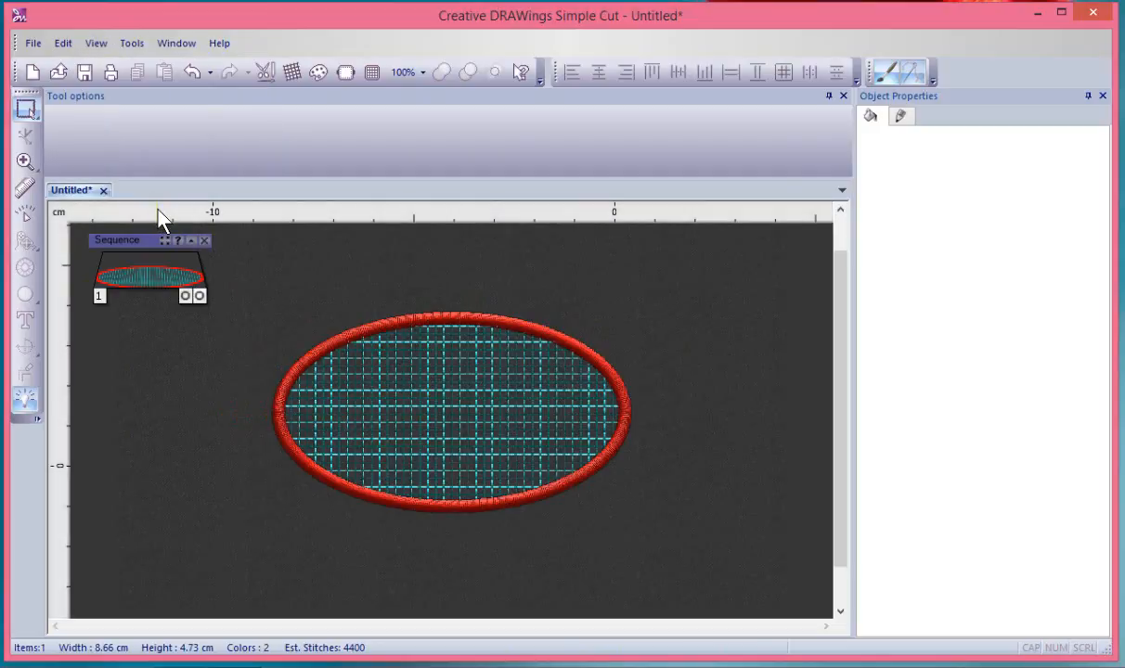
mouse_move(899, 73)
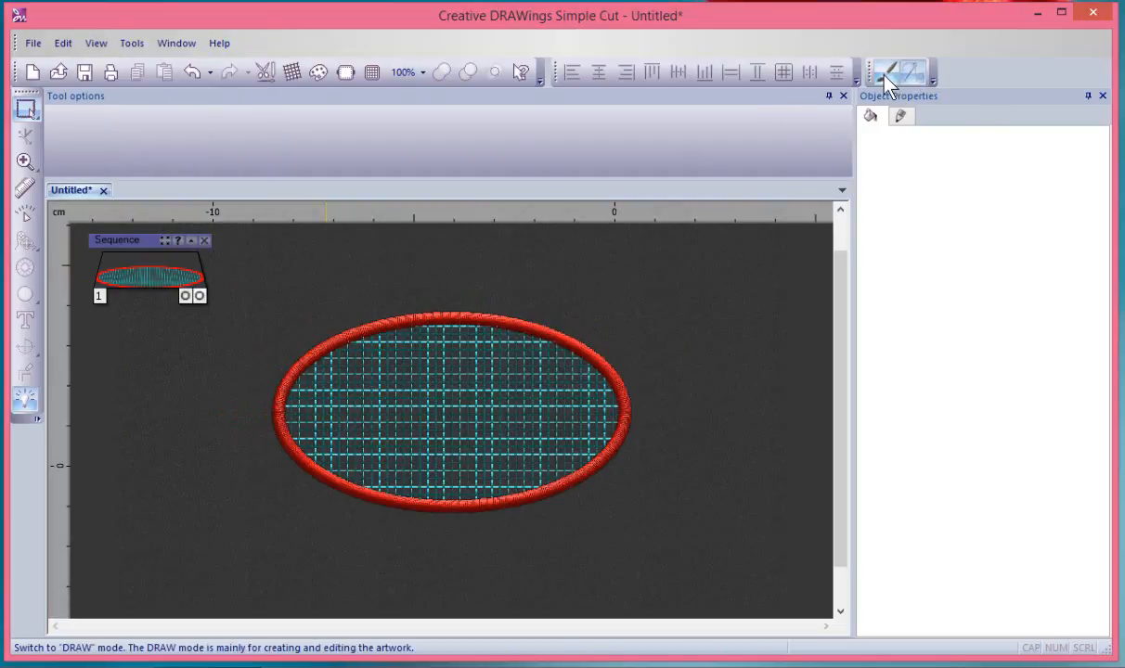
left_click(97, 42)
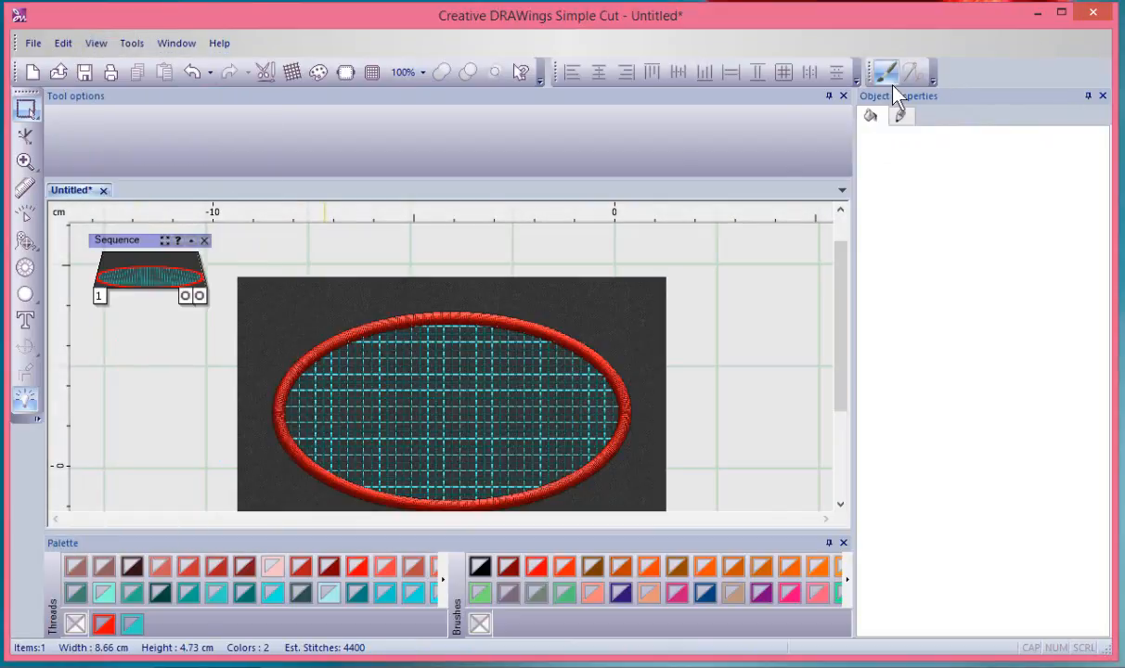
mouse_move(913, 73)
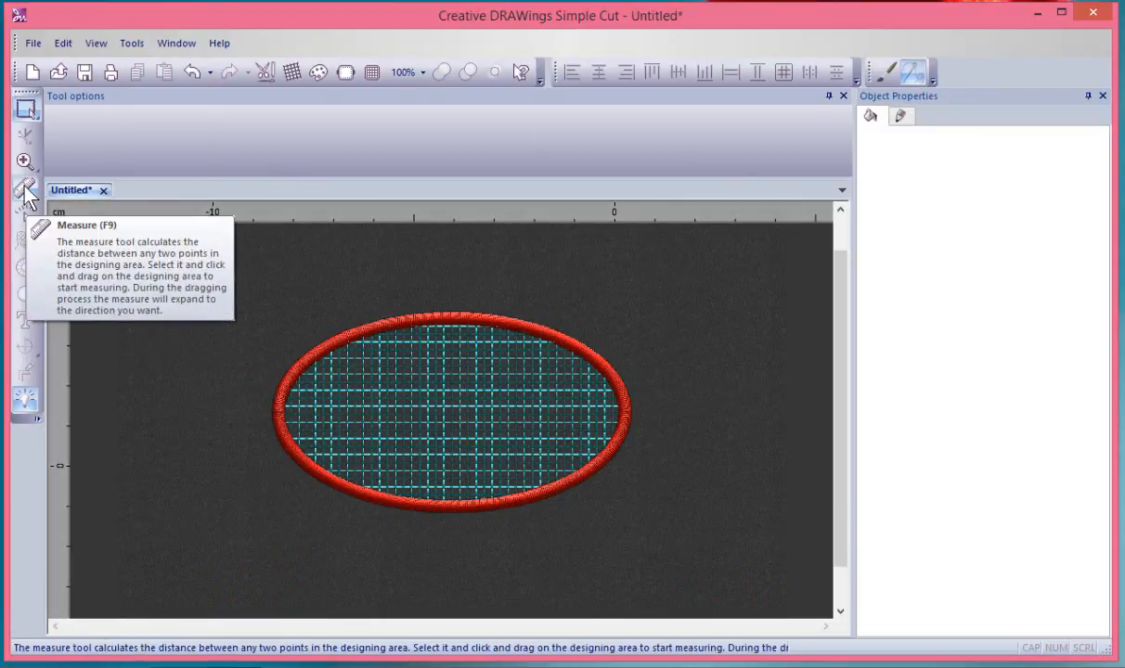
mouse_move(26, 164)
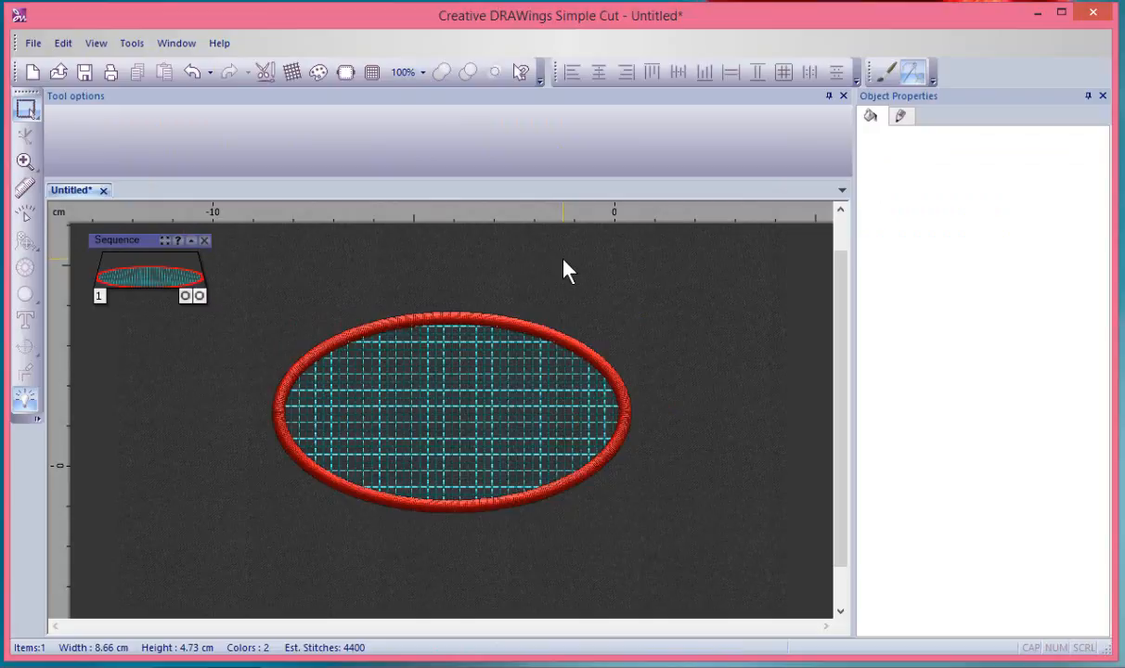
mouse_move(887, 89)
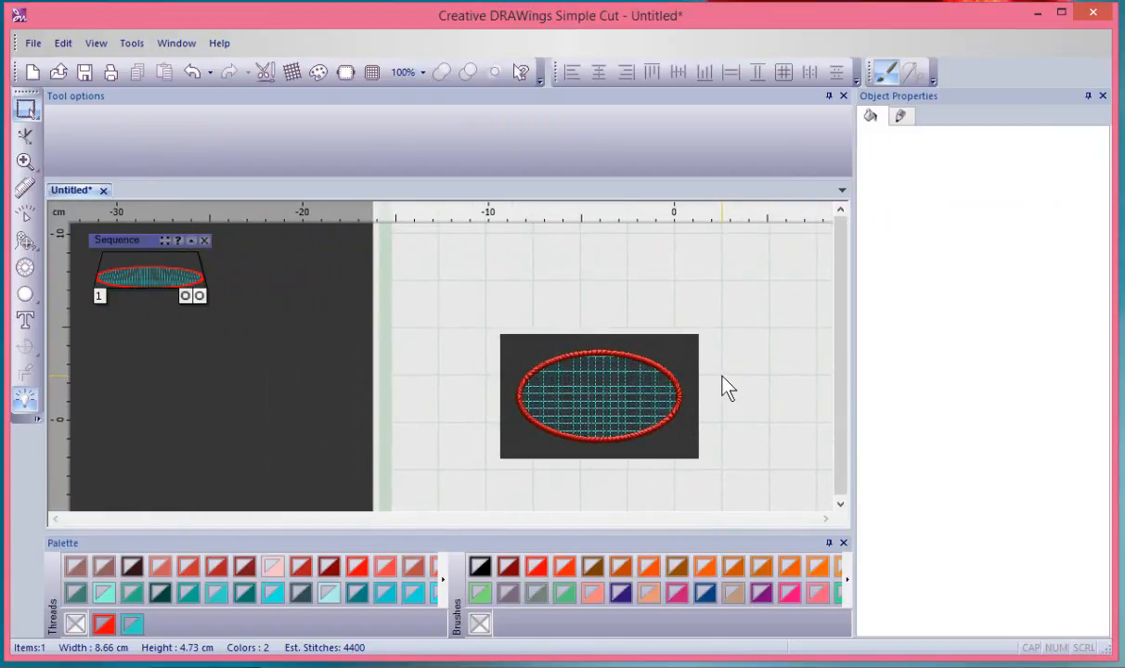
mouse_move(723, 375)
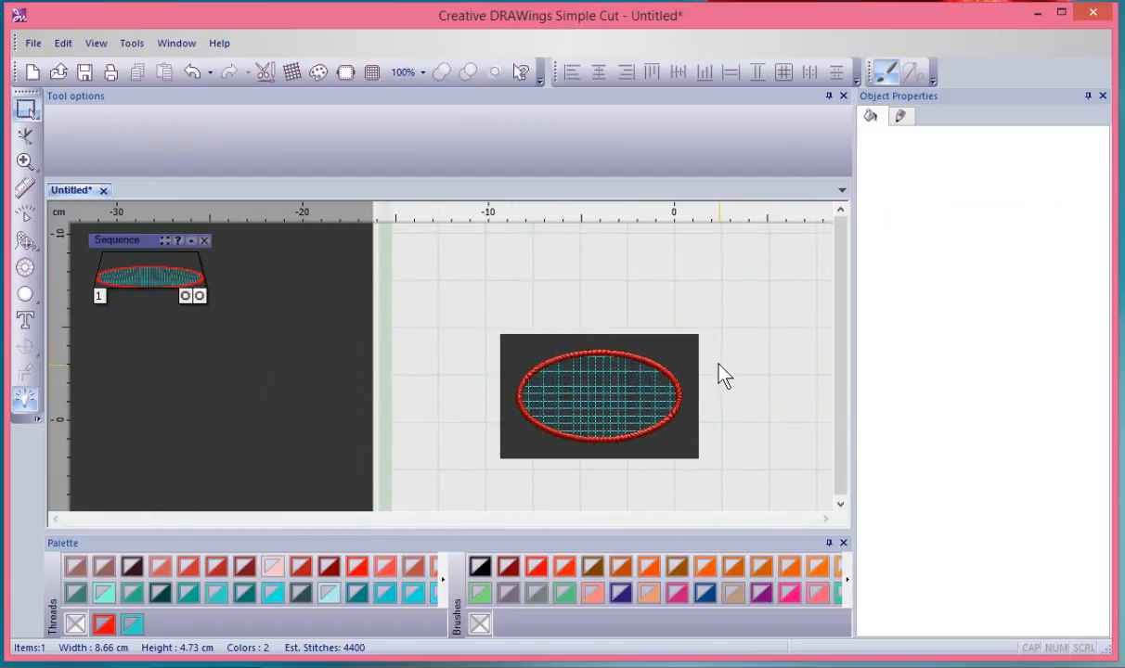
mouse_move(521, 73)
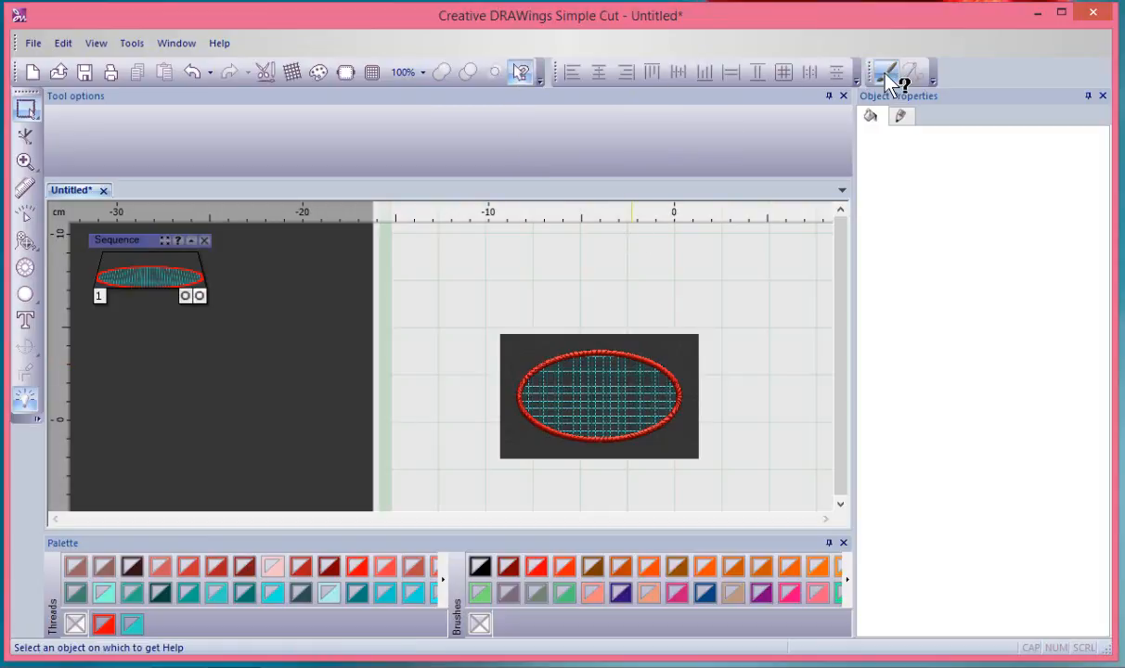
Use context help on the Draw/Stitch mode button to open the online help page.
left_click(886, 72)
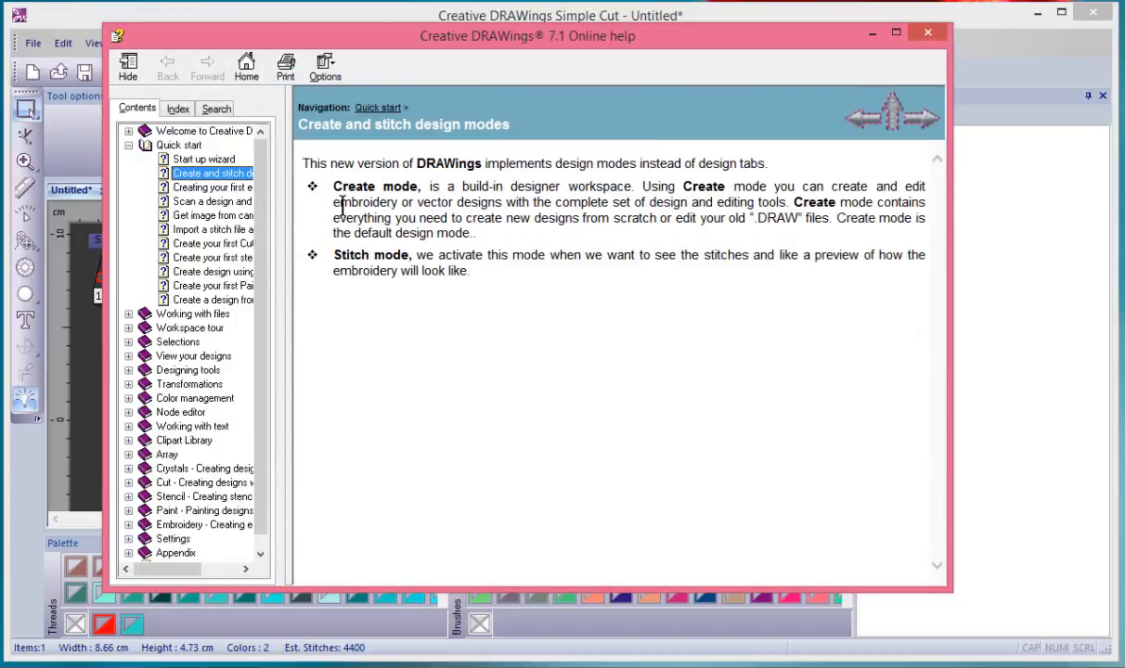